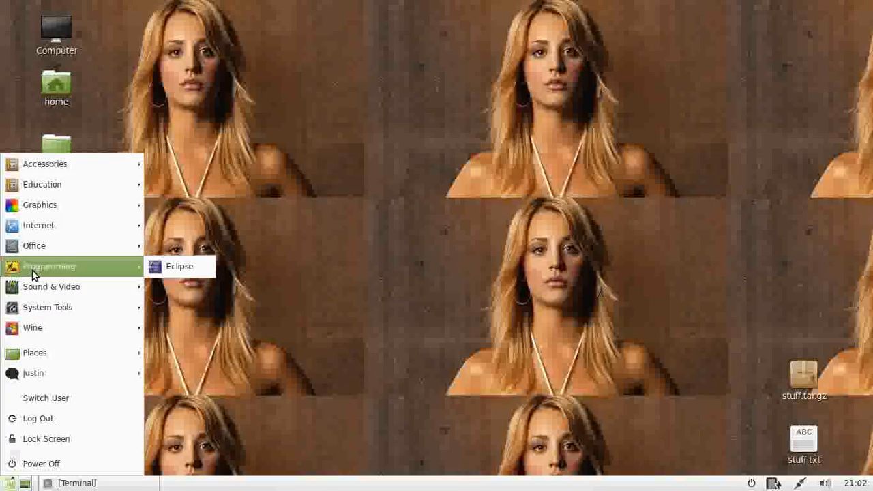
Launch Eclipse from the Mint menu's Programming applications
click(180, 266)
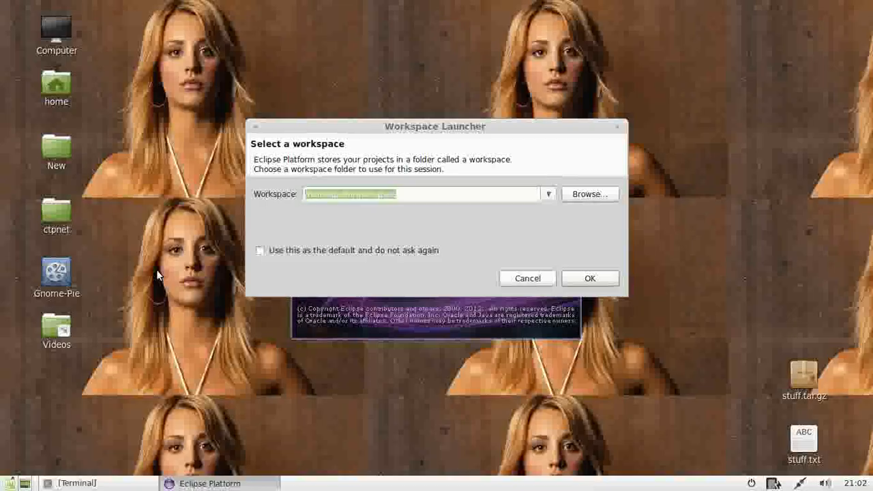
mouse_move(426, 193)
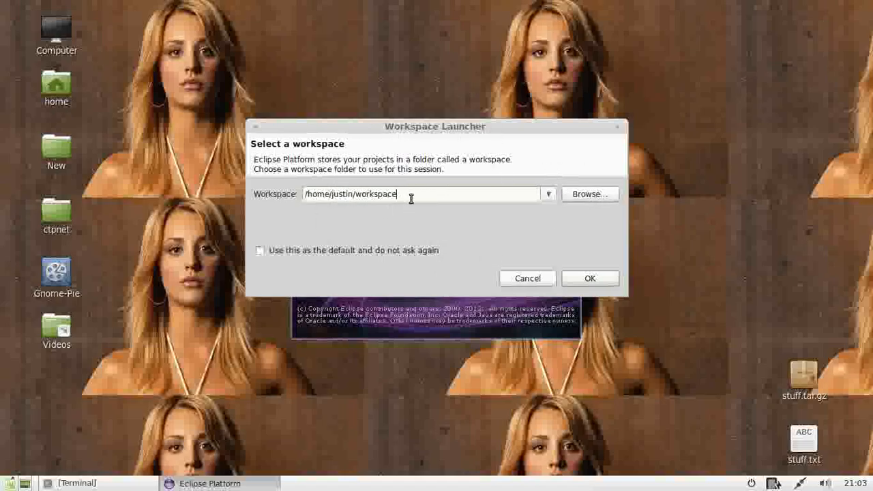
Accept the default workspace path in the Workspace Launcher so Eclipse opens
click(589, 278)
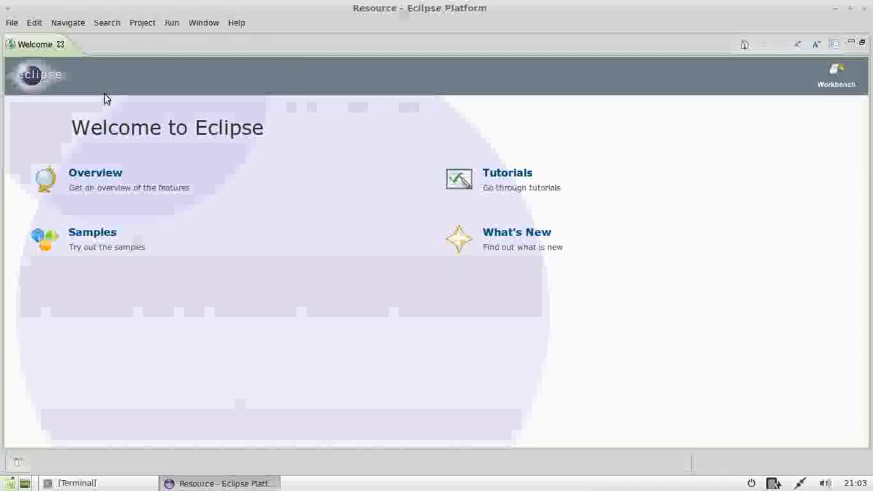
Bring up the New Project wizard from the File menu via New > Project
click(11, 22)
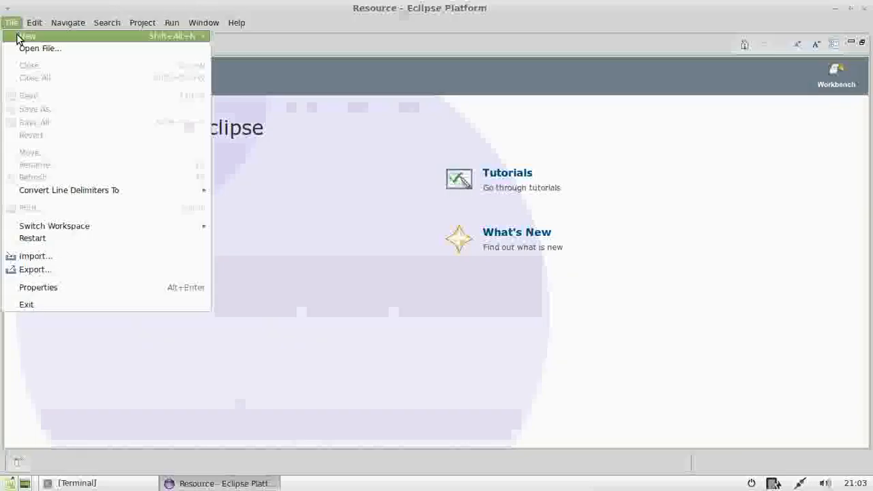
click(521, 129)
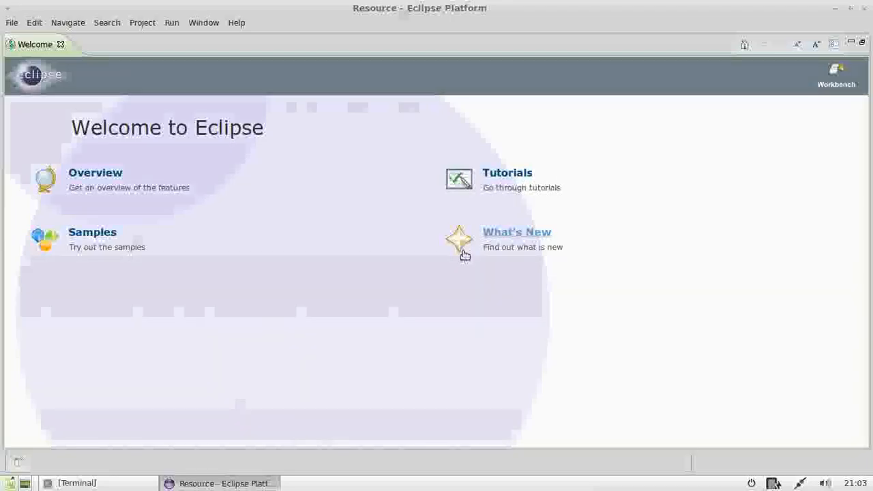
mouse_move(30, 103)
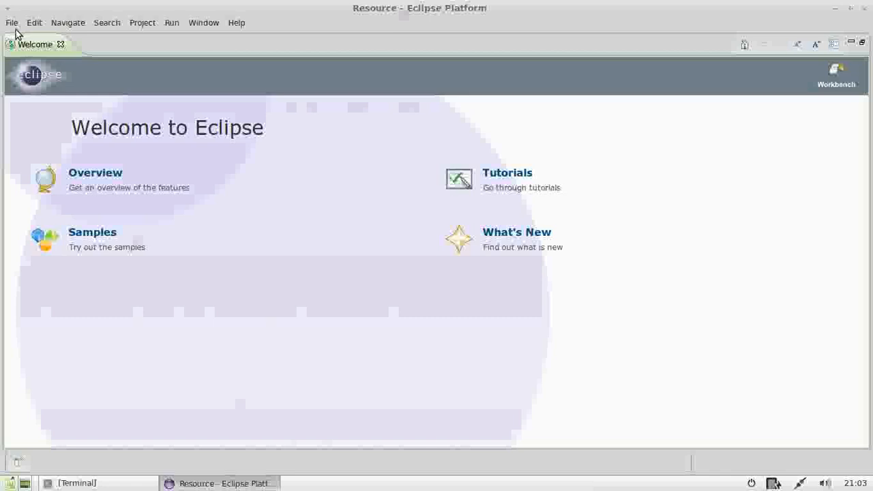
click(11, 22)
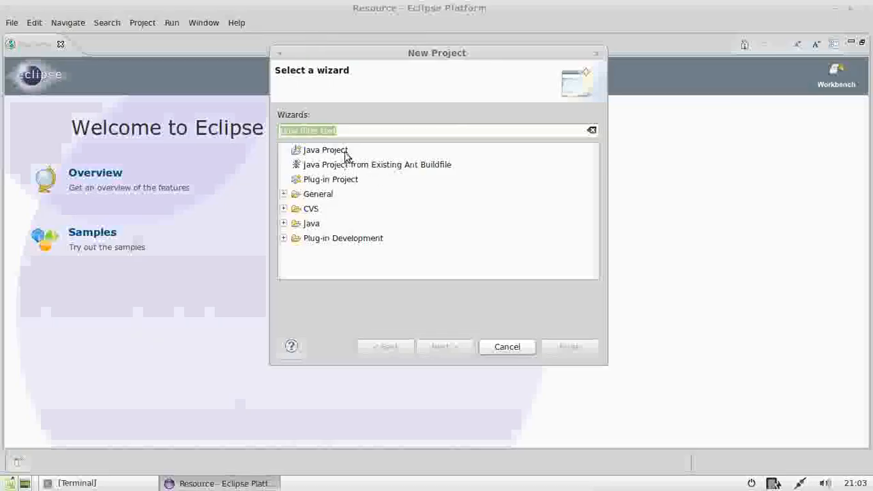
Choose Java Project and review the execution environments, keeping JavaSE-1.7
click(324, 150)
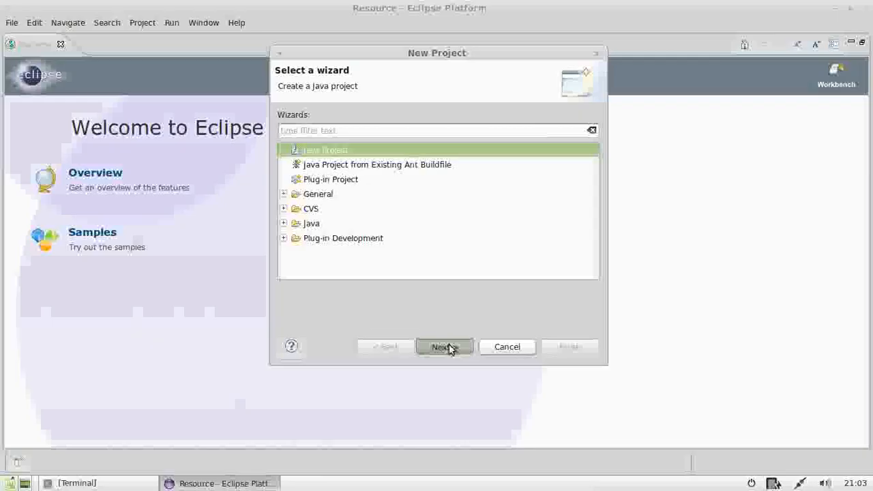
click(445, 346)
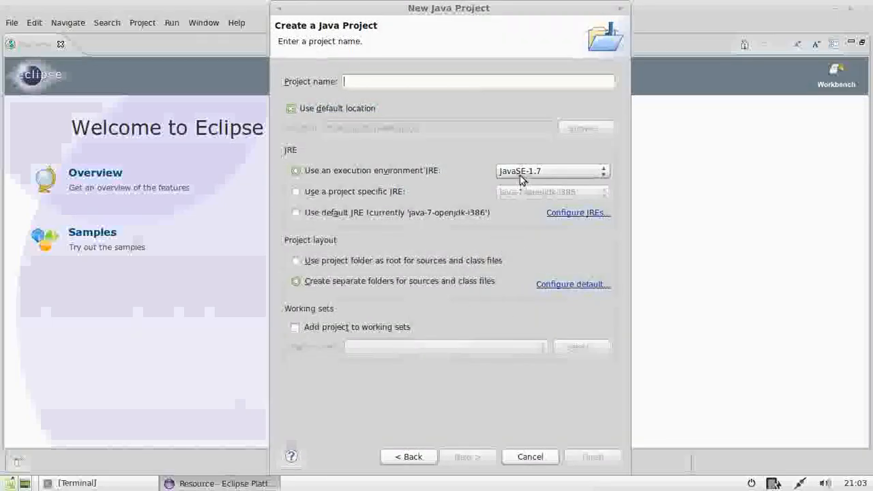
click(603, 172)
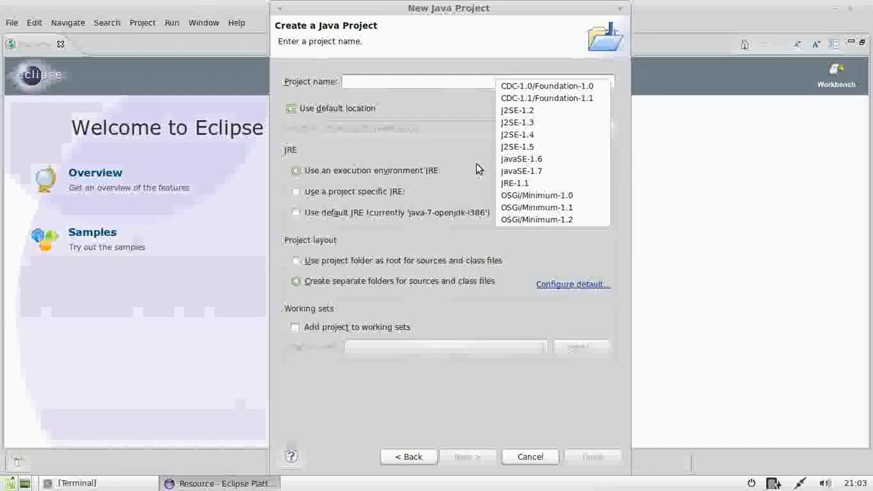
click(521, 170)
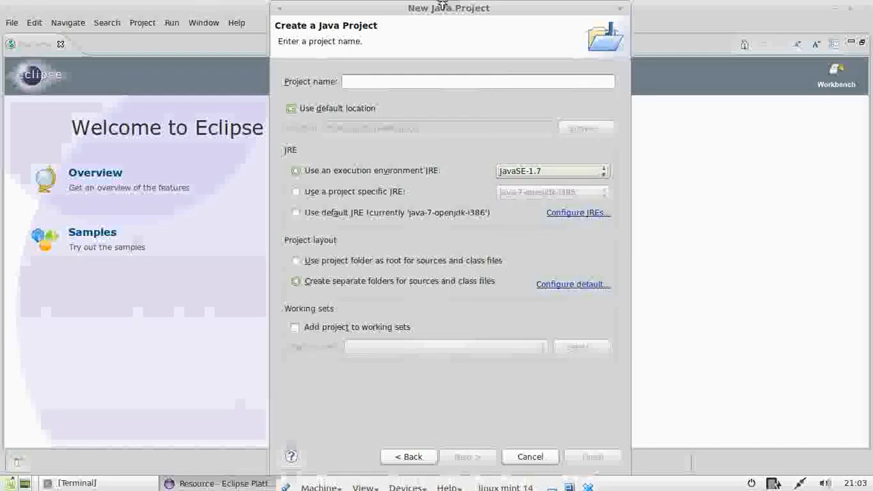
Name the project 'qrvqewrvqwerv' and cancel the wizard without creating it
text(qrvqewrvqwerv)
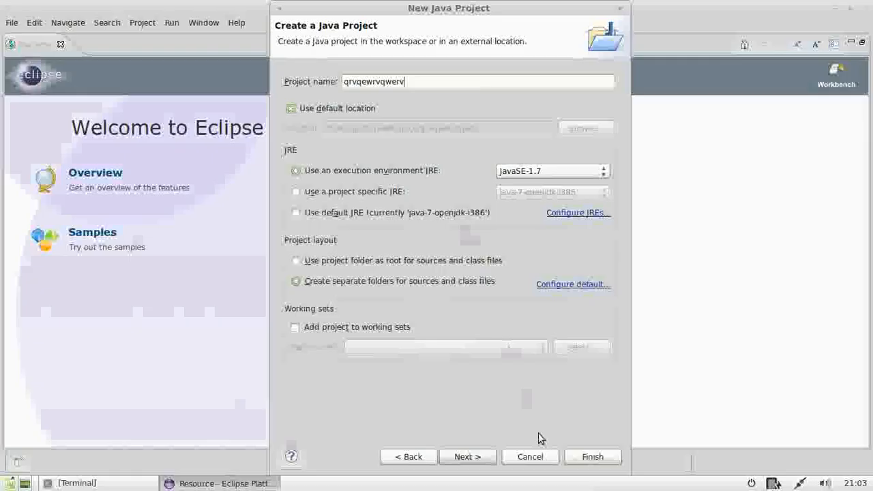
click(592, 455)
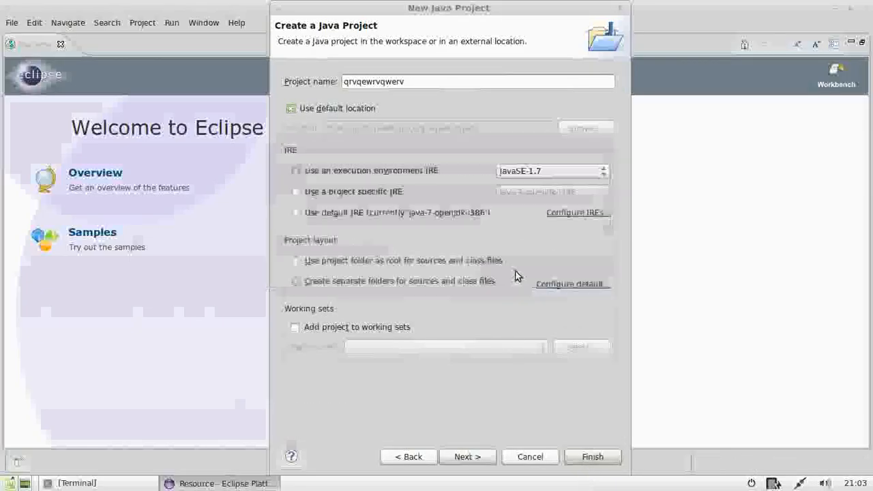
click(529, 455)
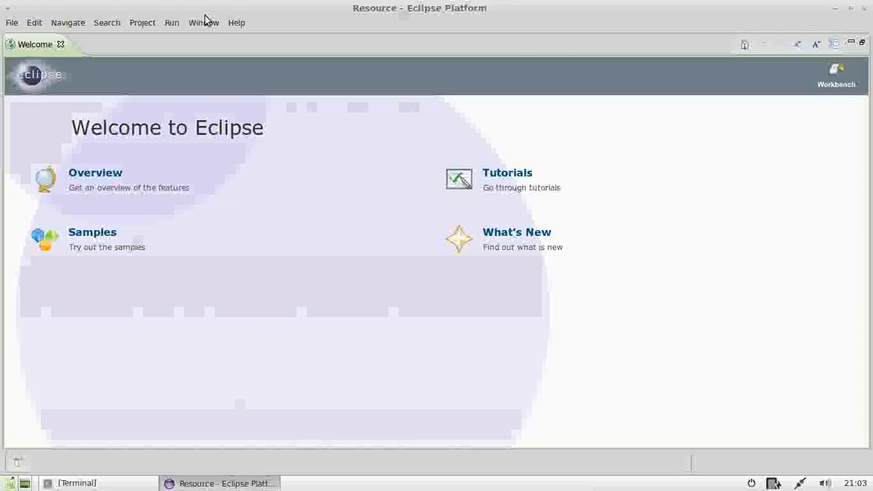
mouse_move(196, 27)
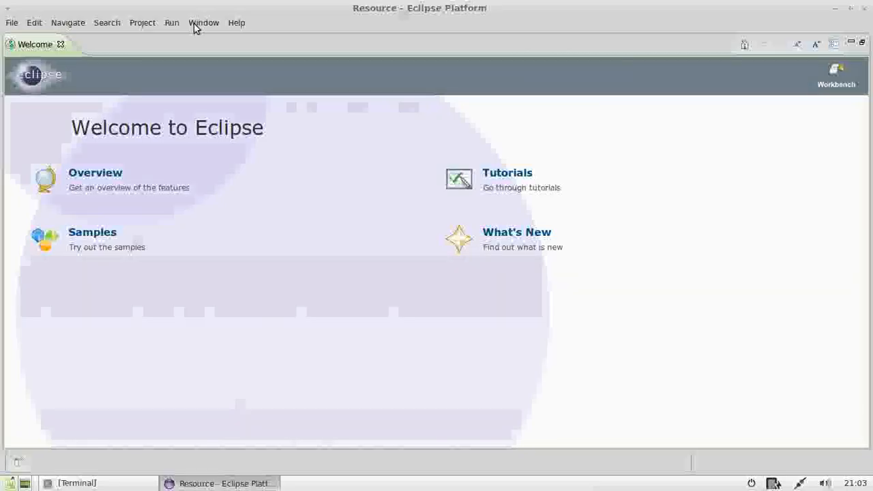
mouse_move(208, 27)
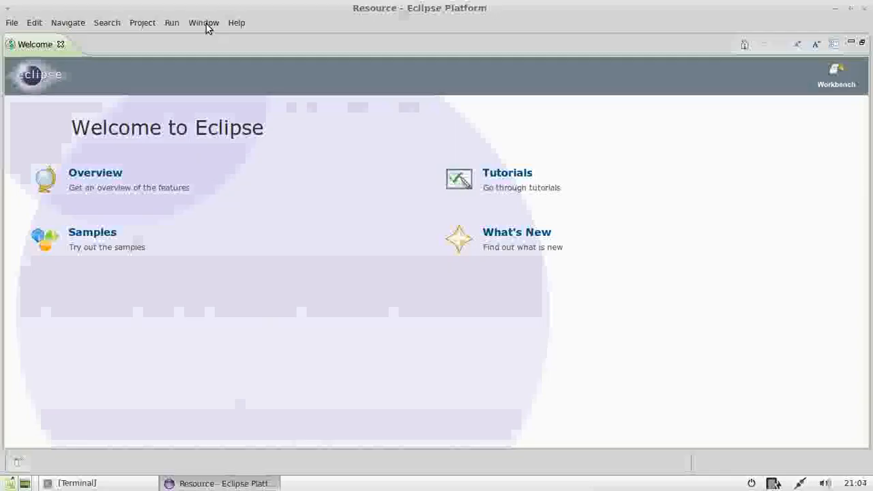
mouse_move(471, 7)
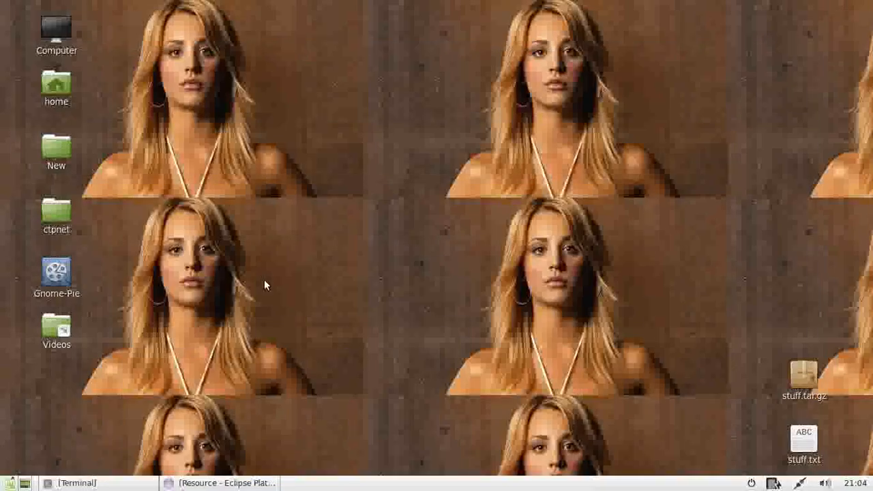
mouse_move(221, 327)
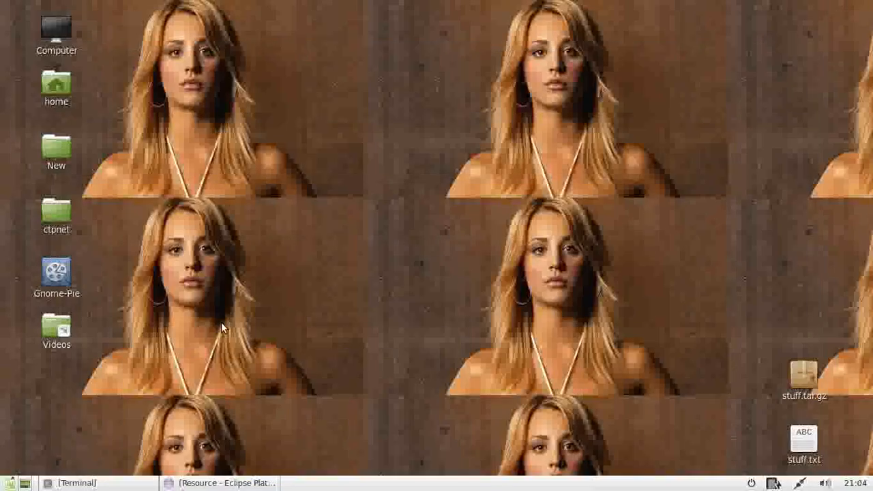
mouse_move(248, 219)
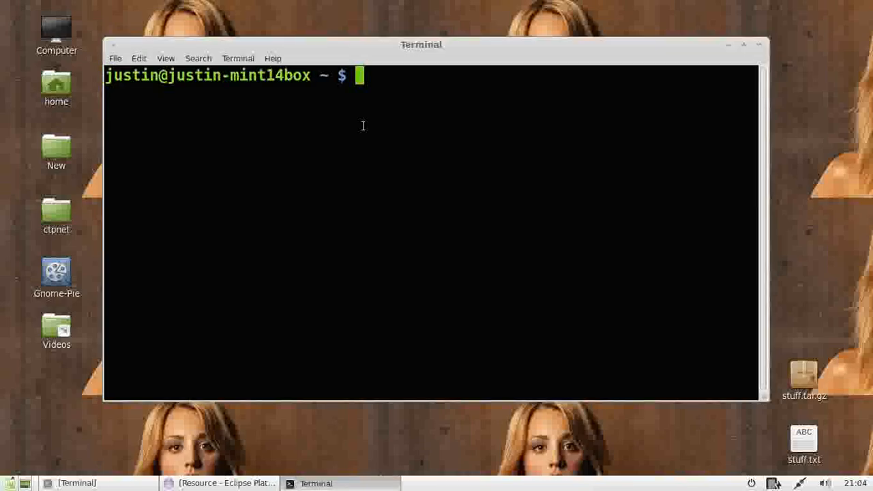
Run 'sudo apt-get install eclipse eclipse-platform', which reports both already at the newest version
text(sudo)
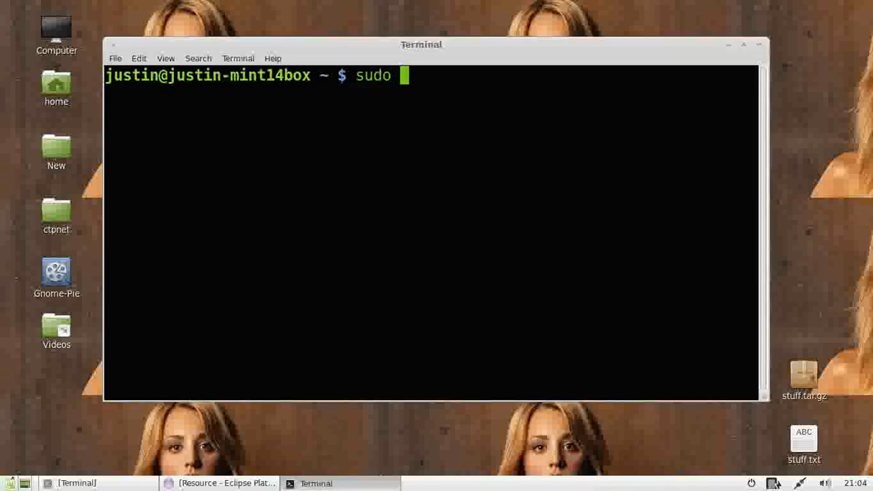
text(apt-get)
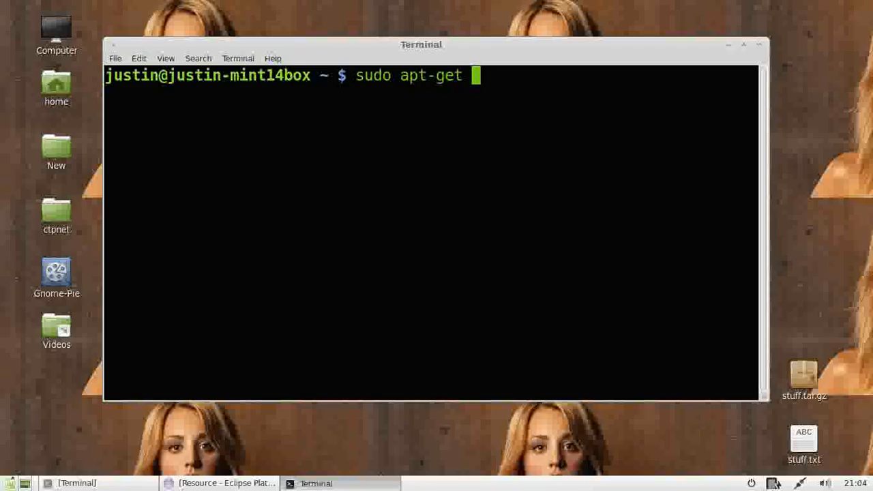
text(install ecli)
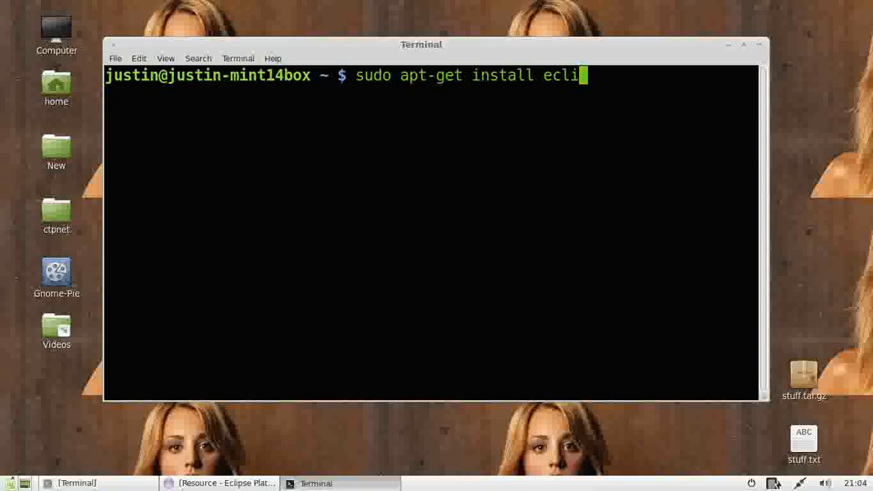
text(pse eclipse-)
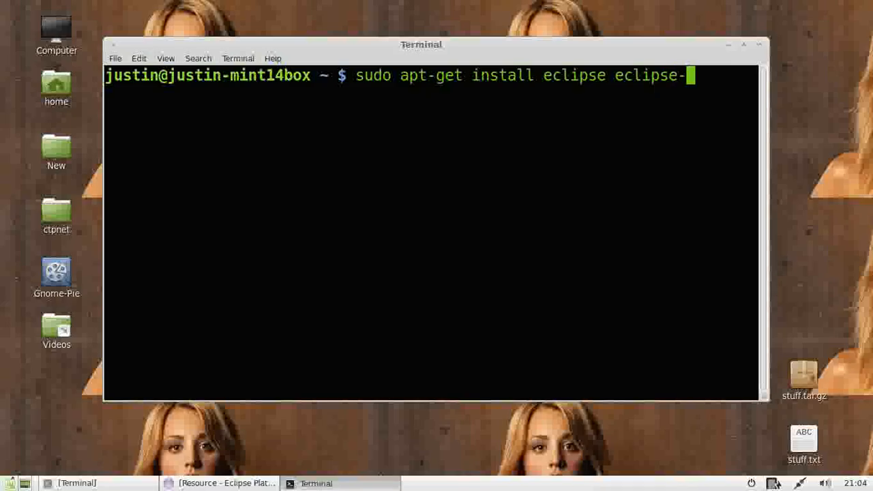
text(platform)
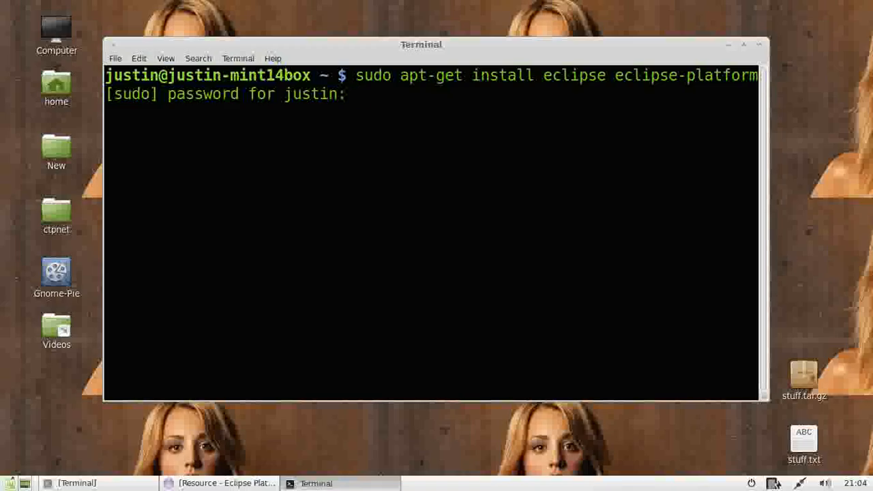
key(Return)
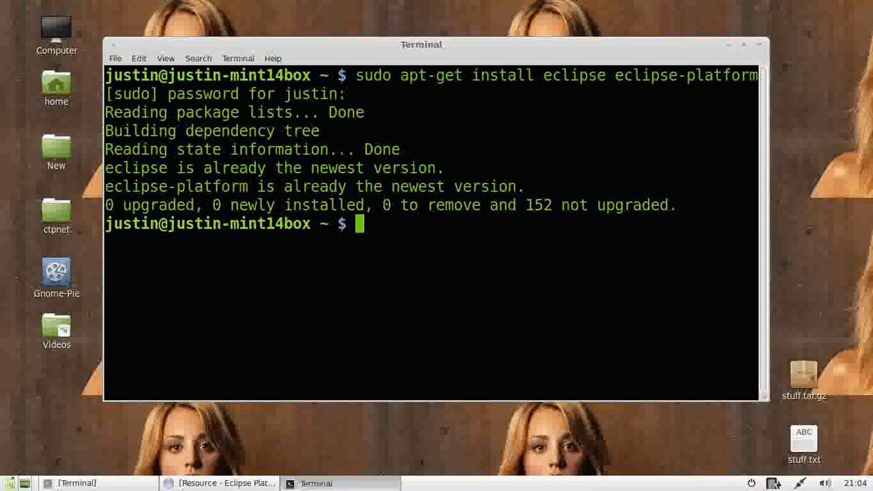
mouse_move(571, 55)
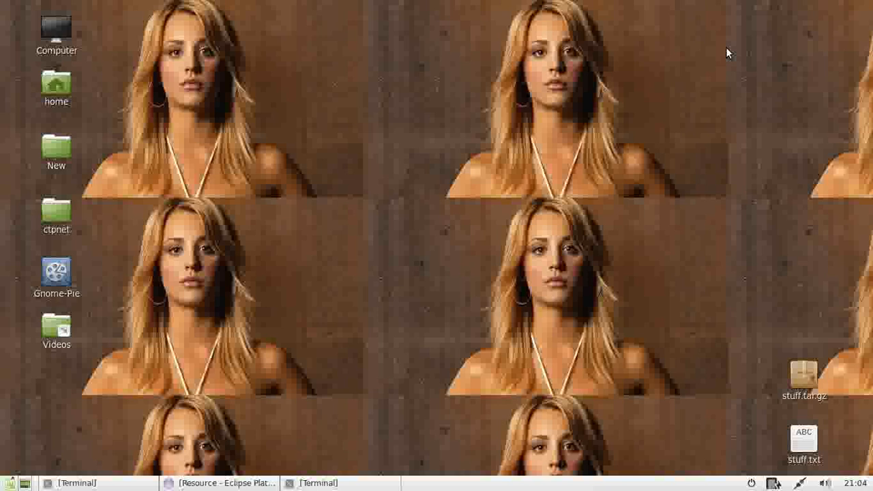
mouse_move(644, 101)
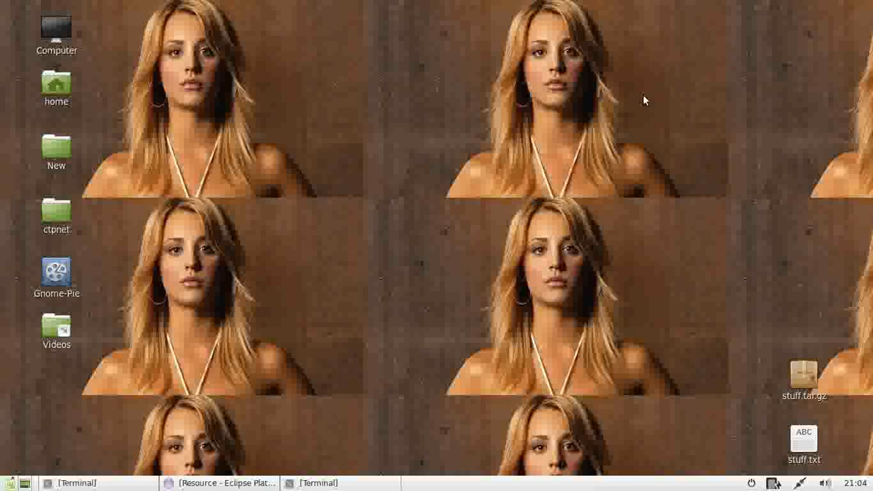